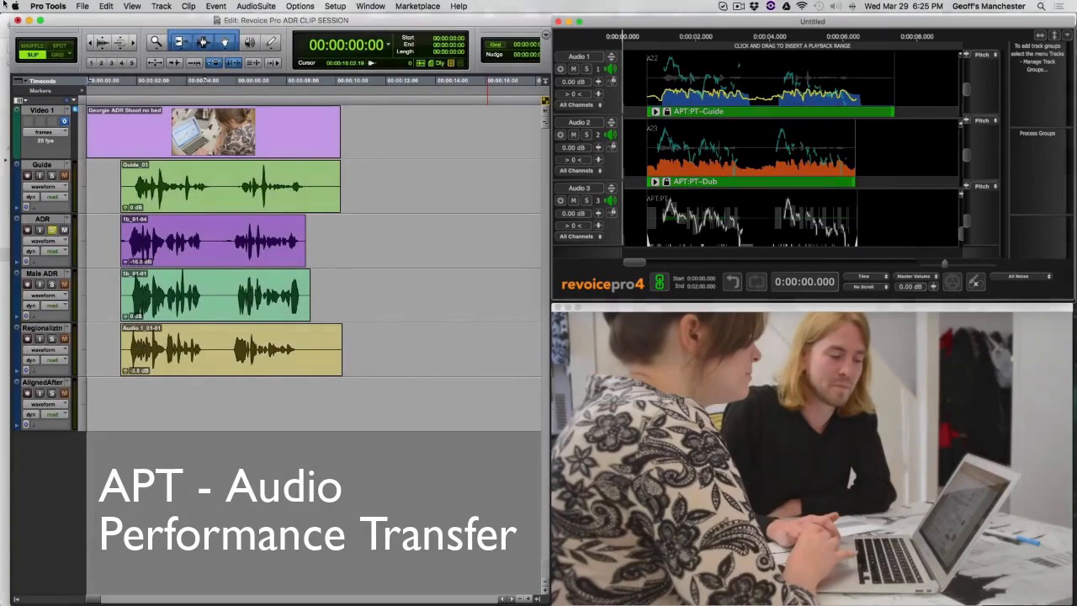
Step: Launch Revoice Pro APT from AudioSuite > Other and capture the ADR clip with the guide
click(256, 7)
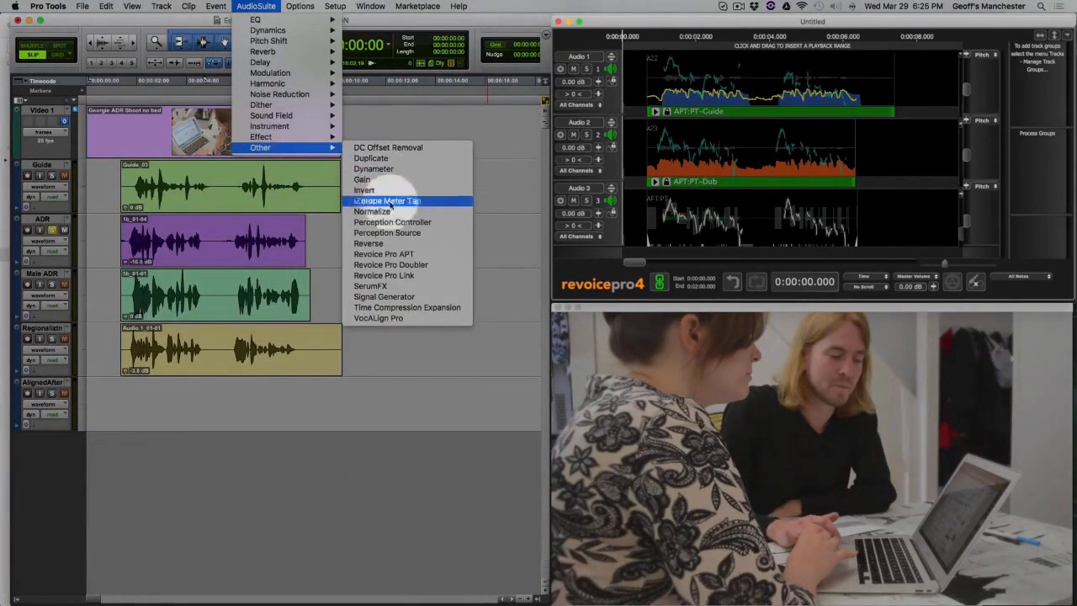
mouse_move(384, 252)
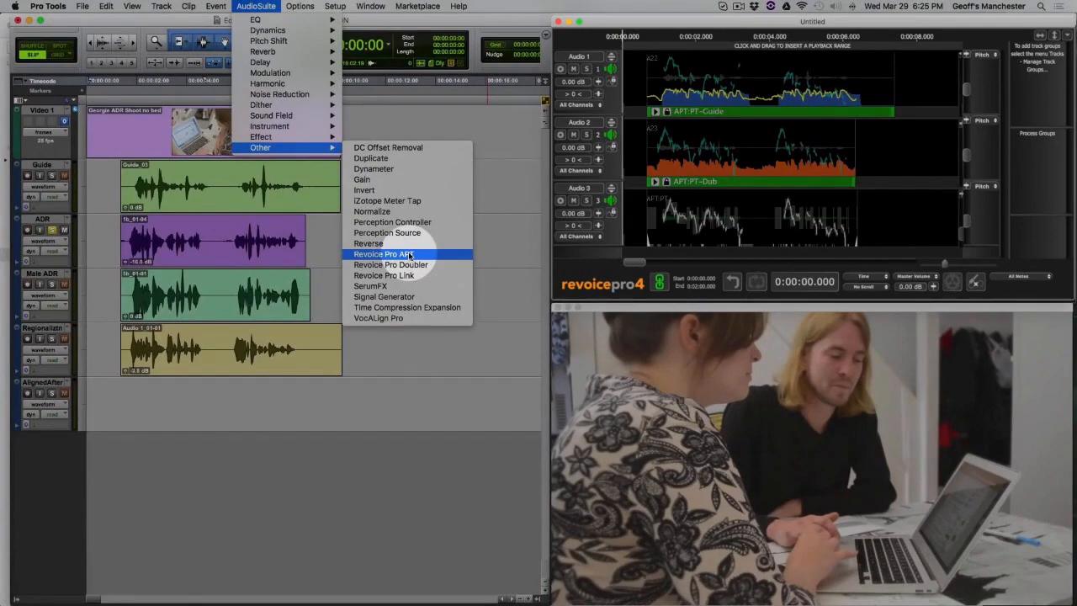
click(382, 254)
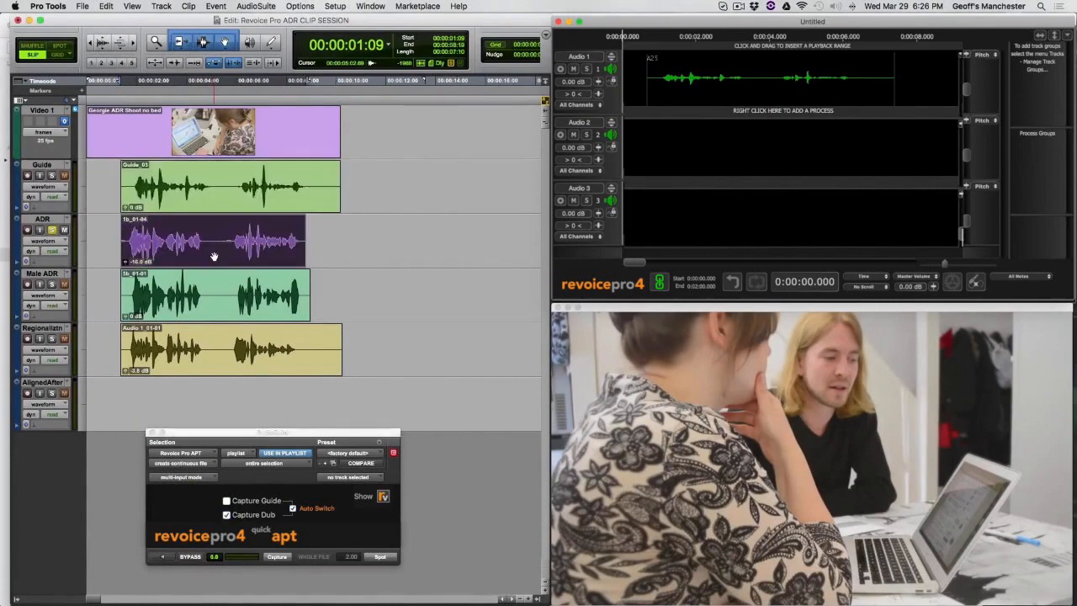
click(276, 555)
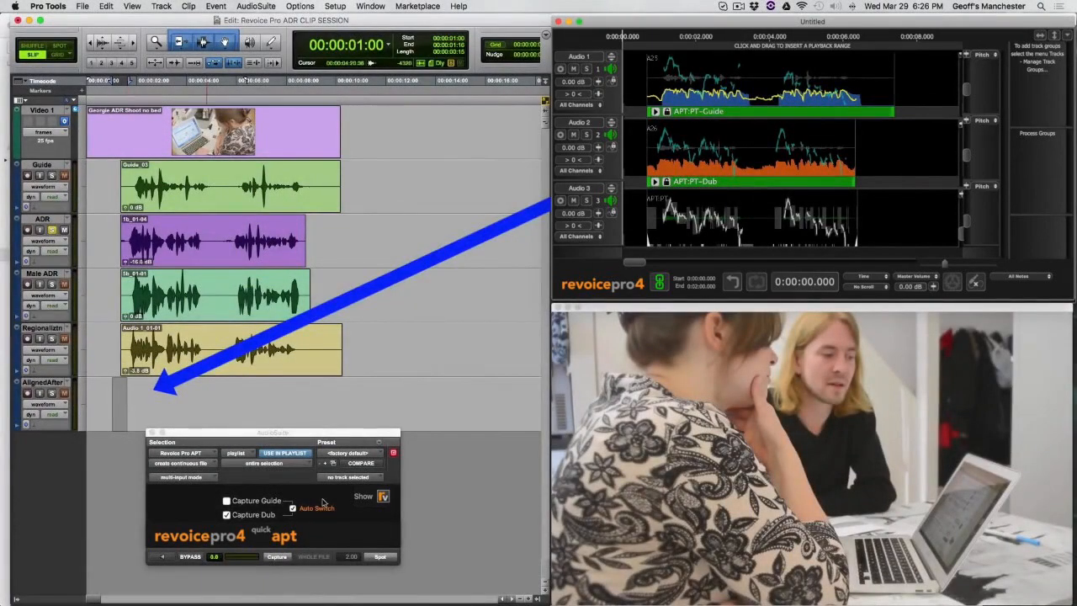
Step: Render the aligned ADR dub onto the AlignedAfter track
click(380, 555)
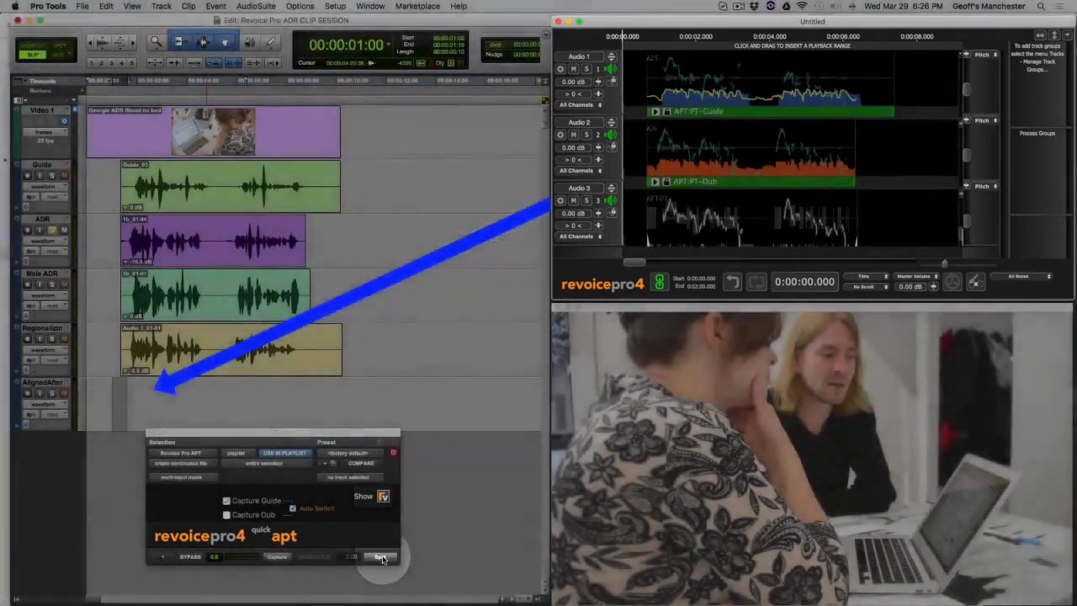
click(380, 556)
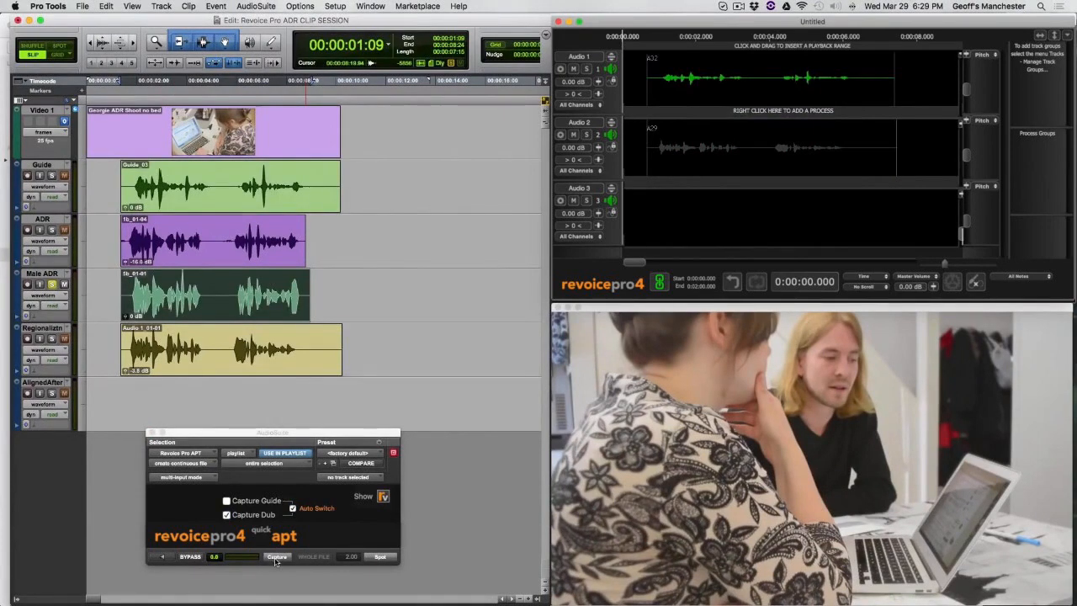
Step: Capture the guide and the Male ADR dub into Revoice Pro
click(276, 555)
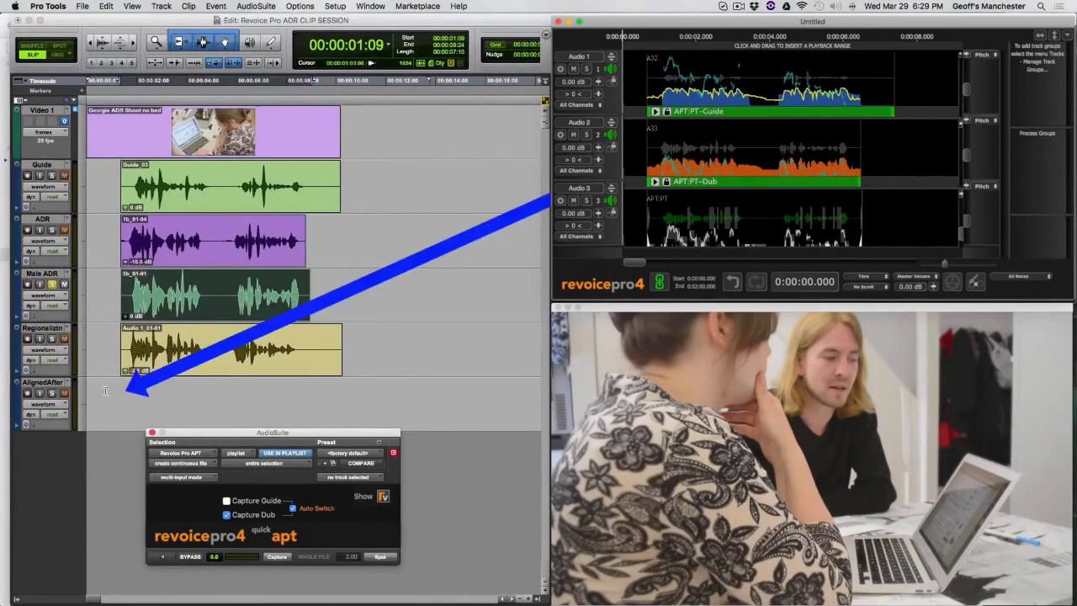